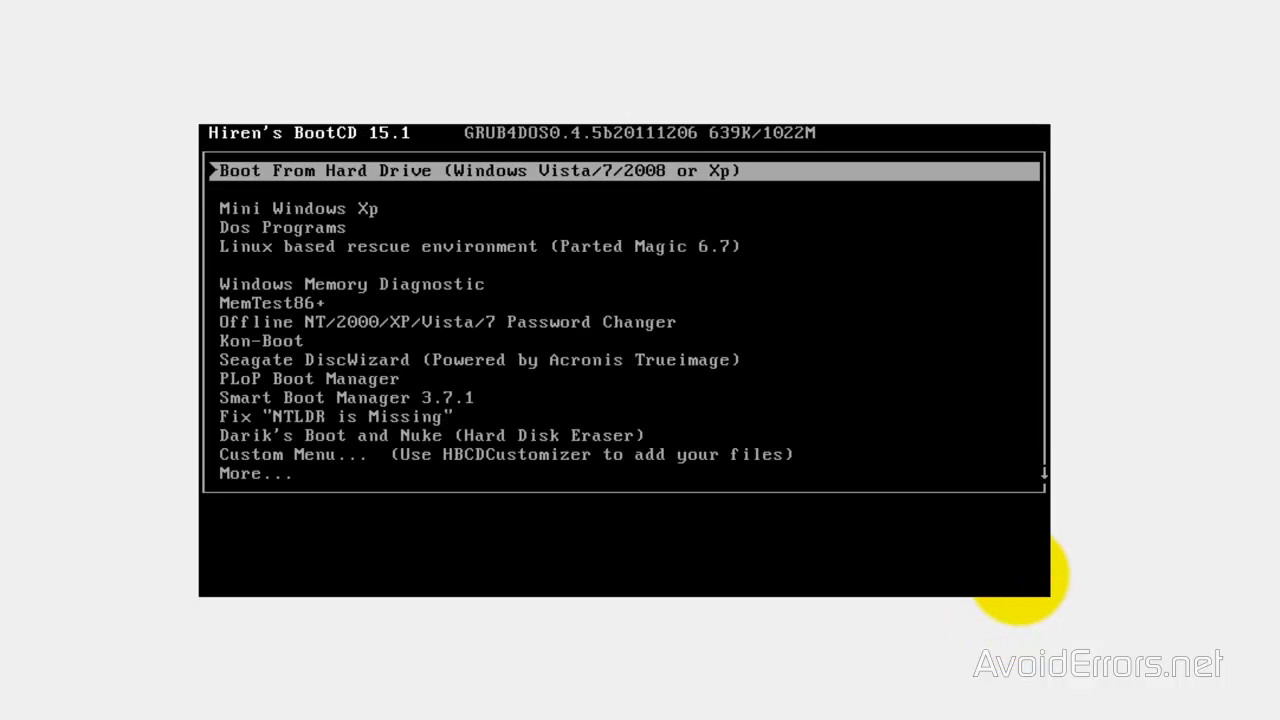
# - Boot Mini Windows XP from the Hiren's BootCD 15.1 menu and reach its desktop
pyautogui.press('Down')
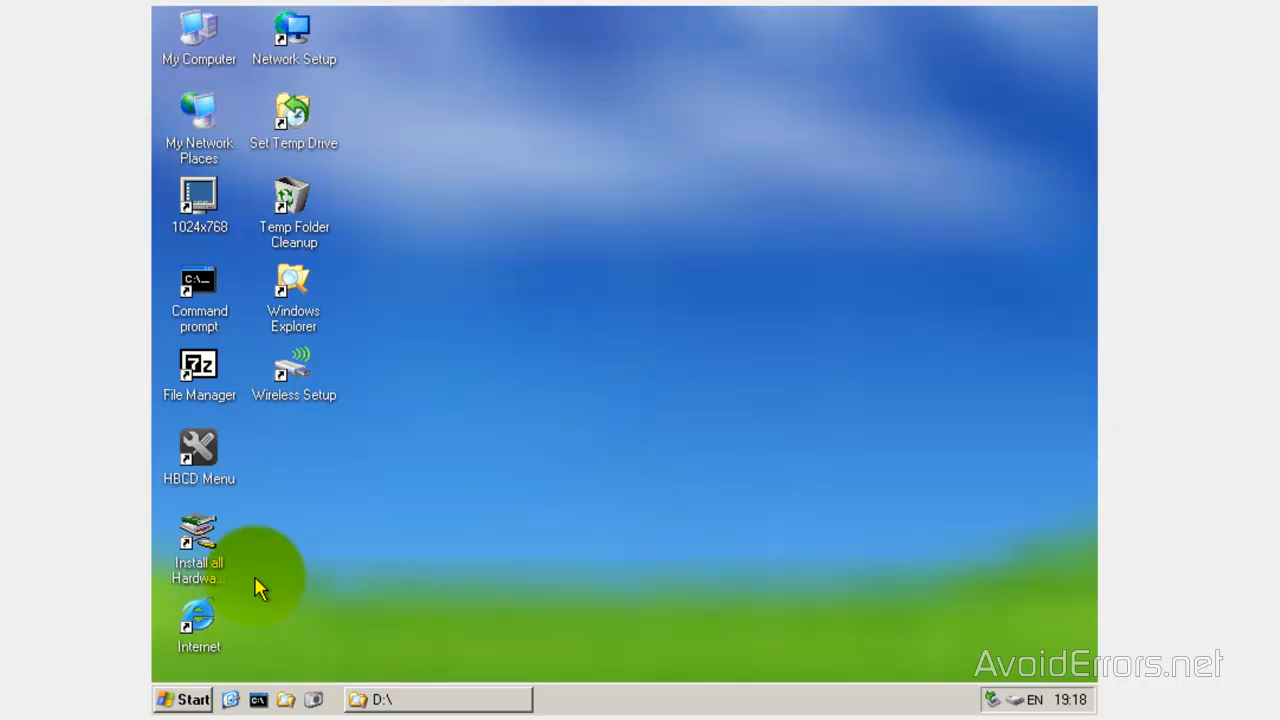
pyautogui.doubleClick(198, 35)
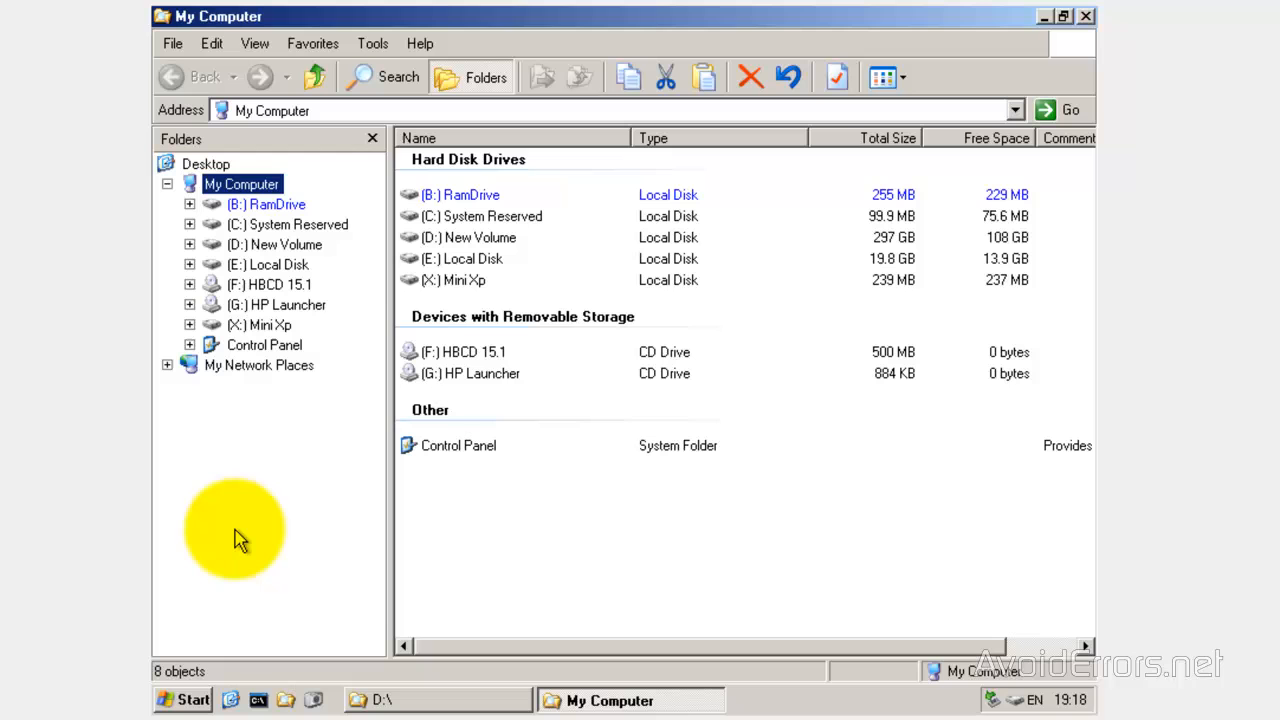
pyautogui.moveTo(428, 200)
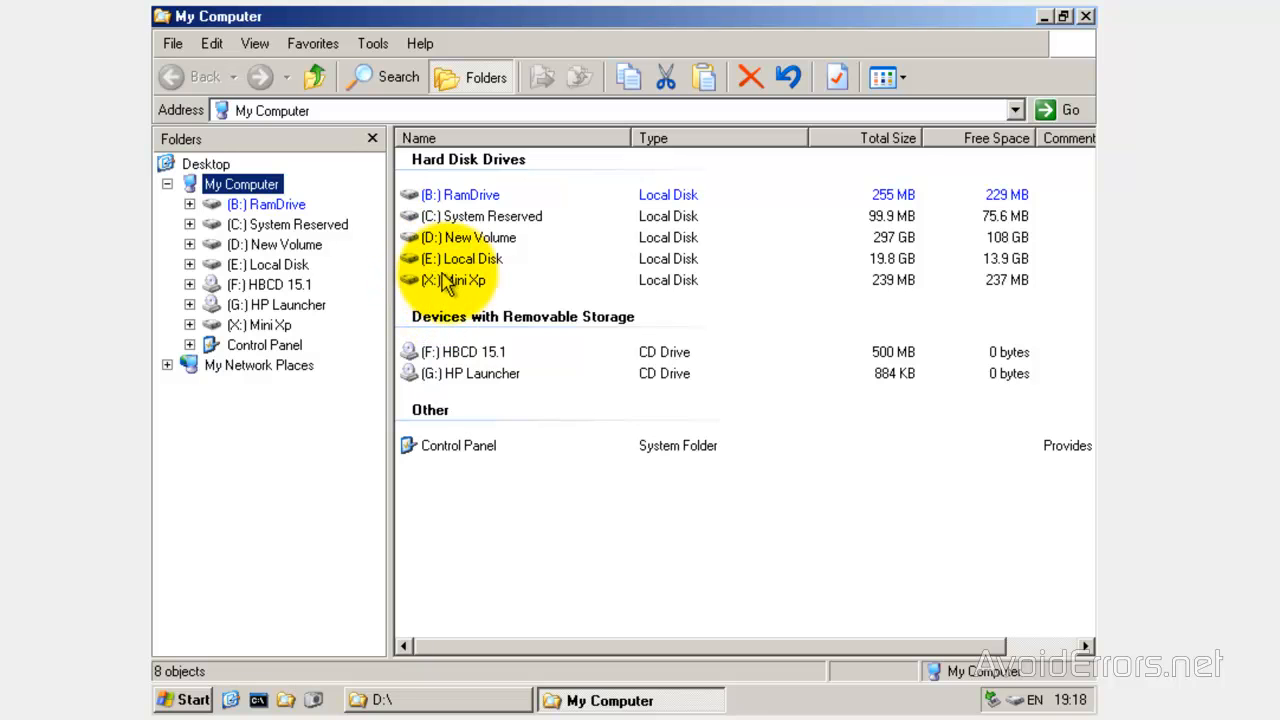
pyautogui.moveTo(470, 280)
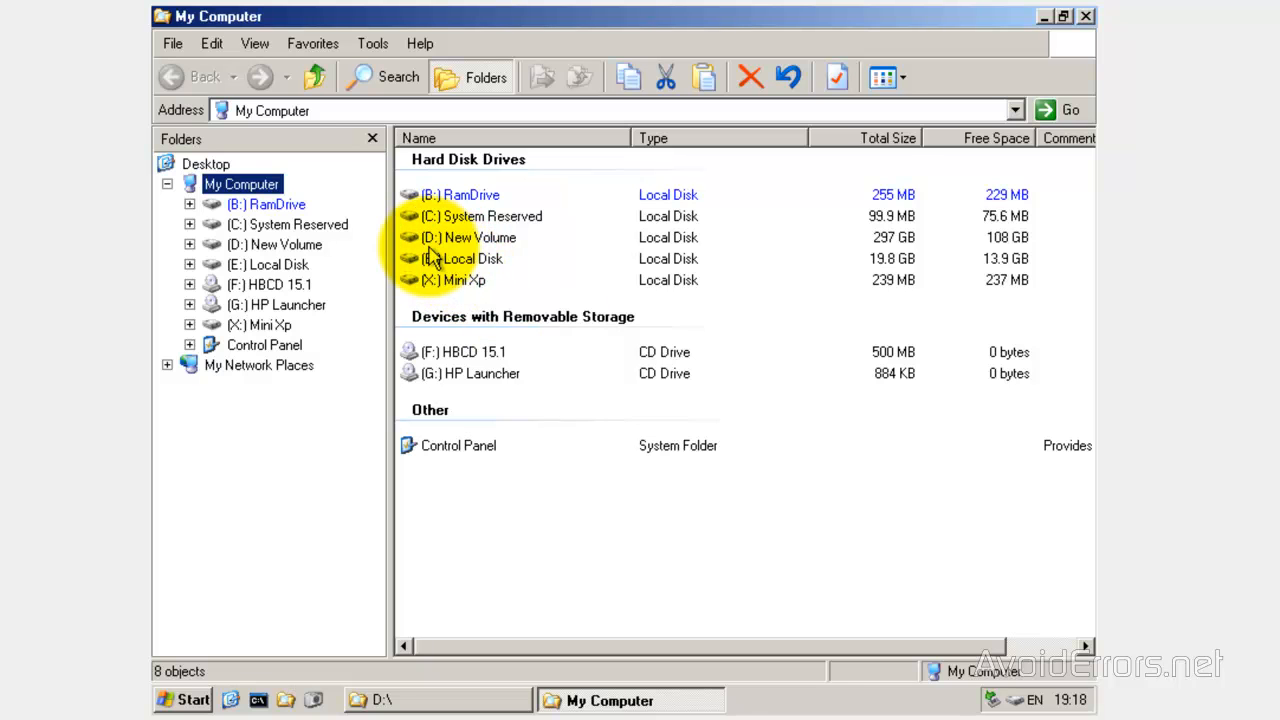
pyautogui.moveTo(483, 262)
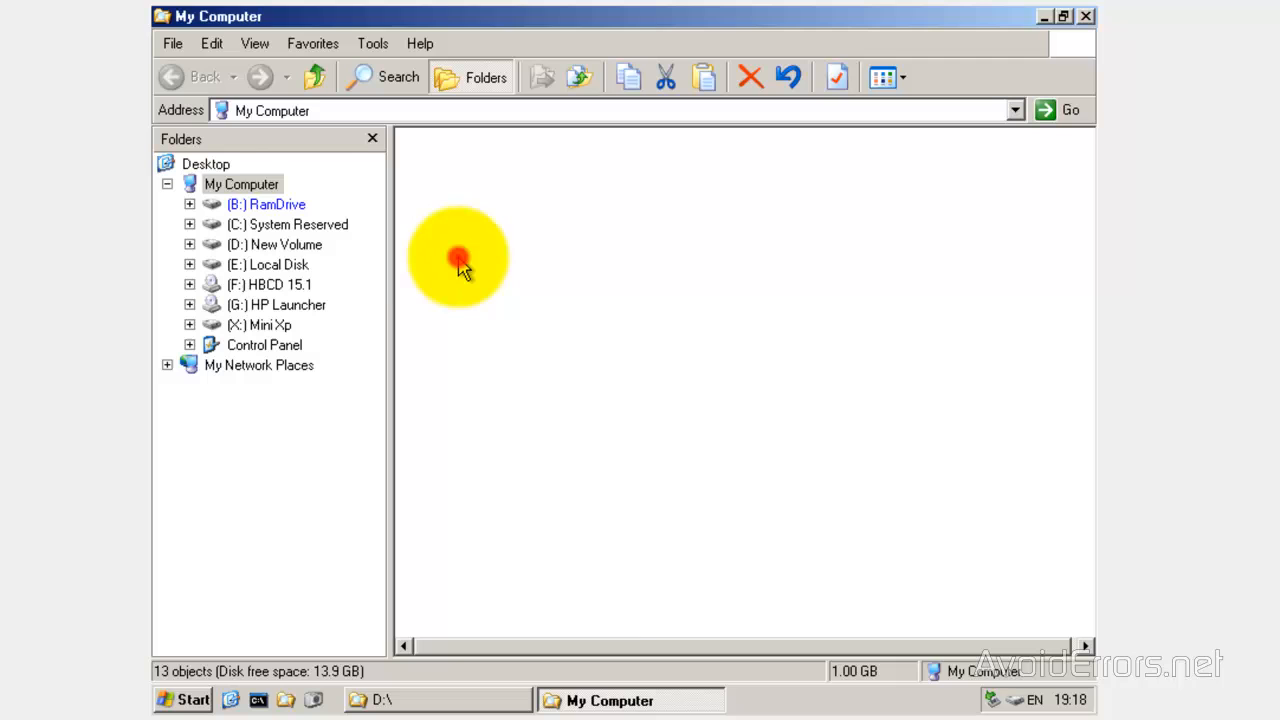
pyautogui.click(268, 264)
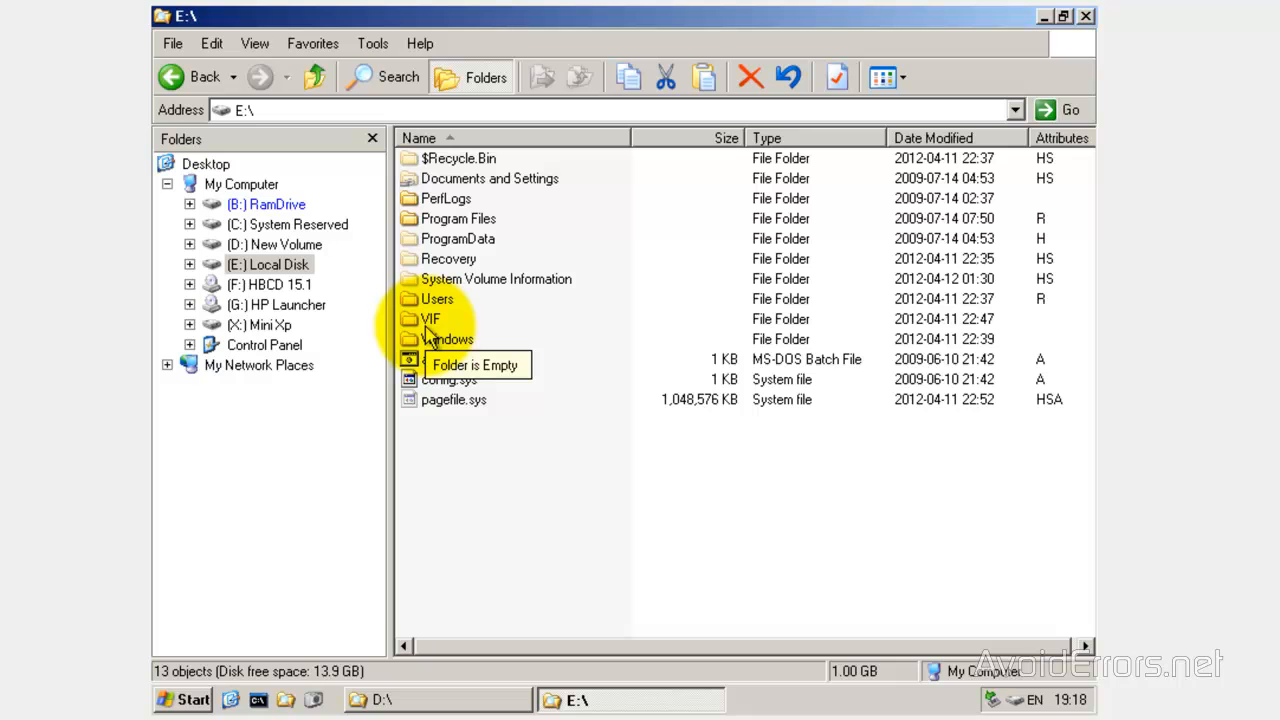
pyautogui.doubleClick(435, 299)
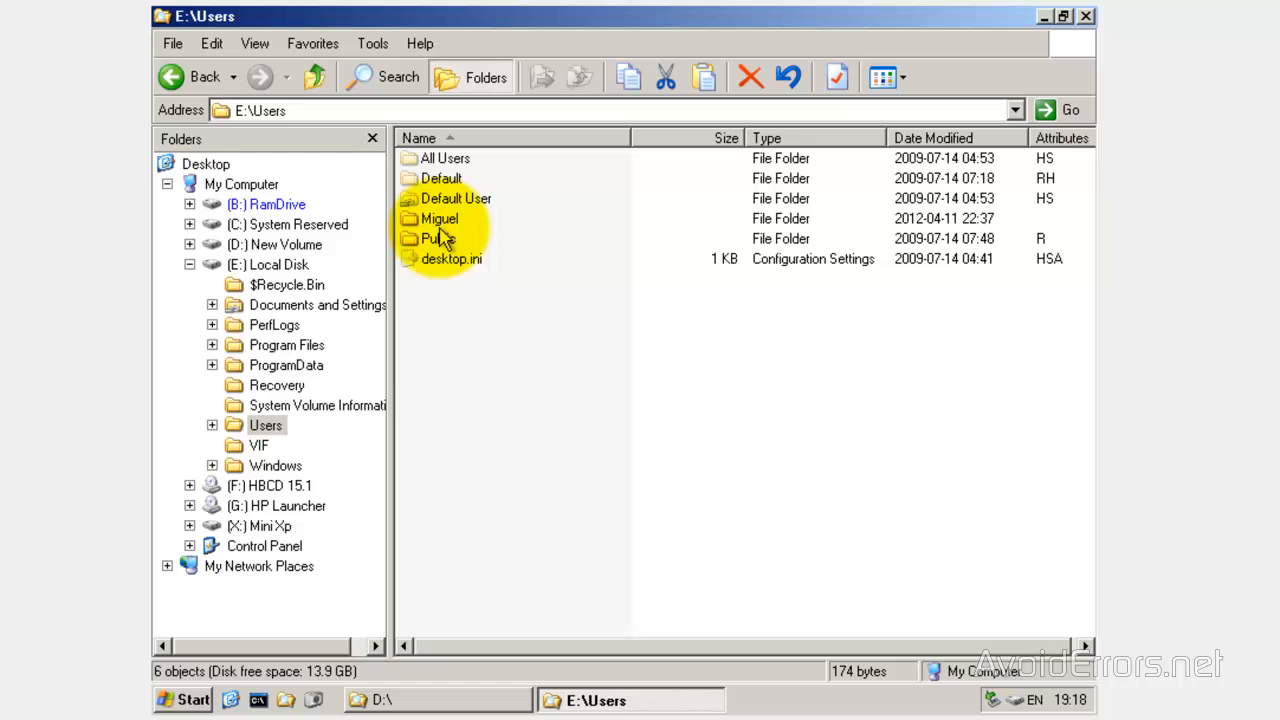
pyautogui.moveTo(438, 238)
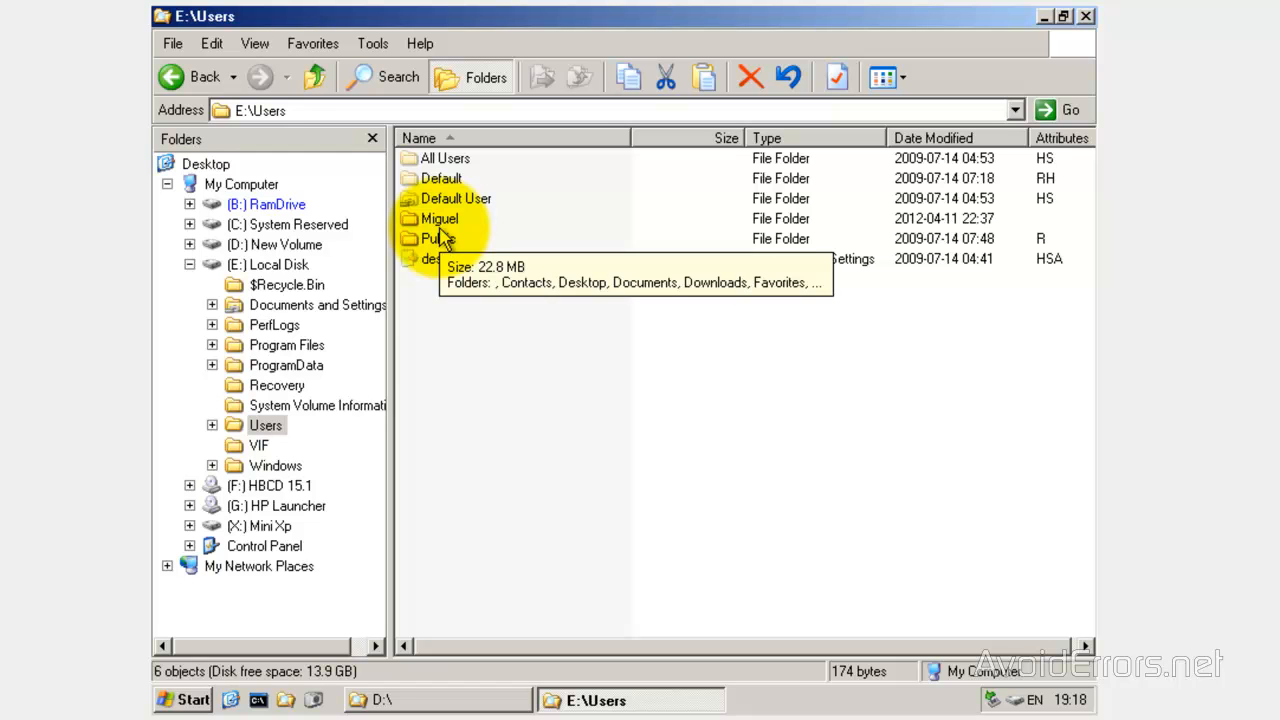
pyautogui.moveTo(435, 370)
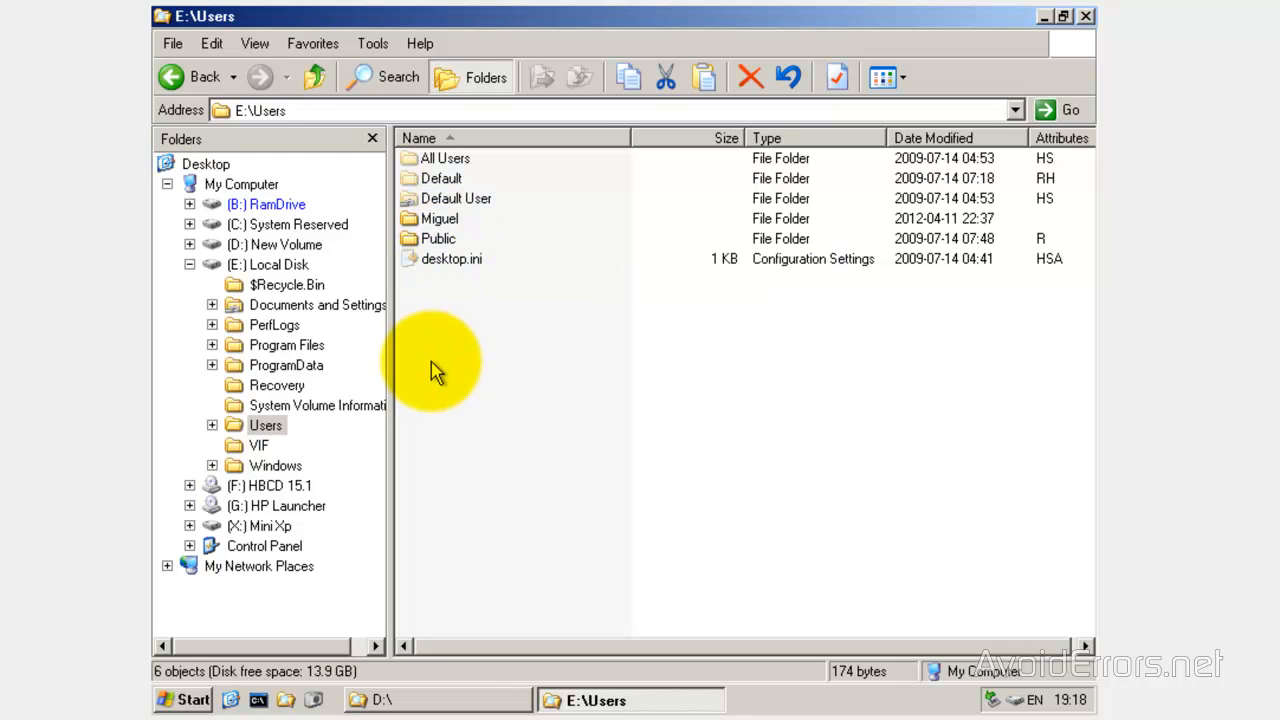
pyautogui.moveTo(470, 388)
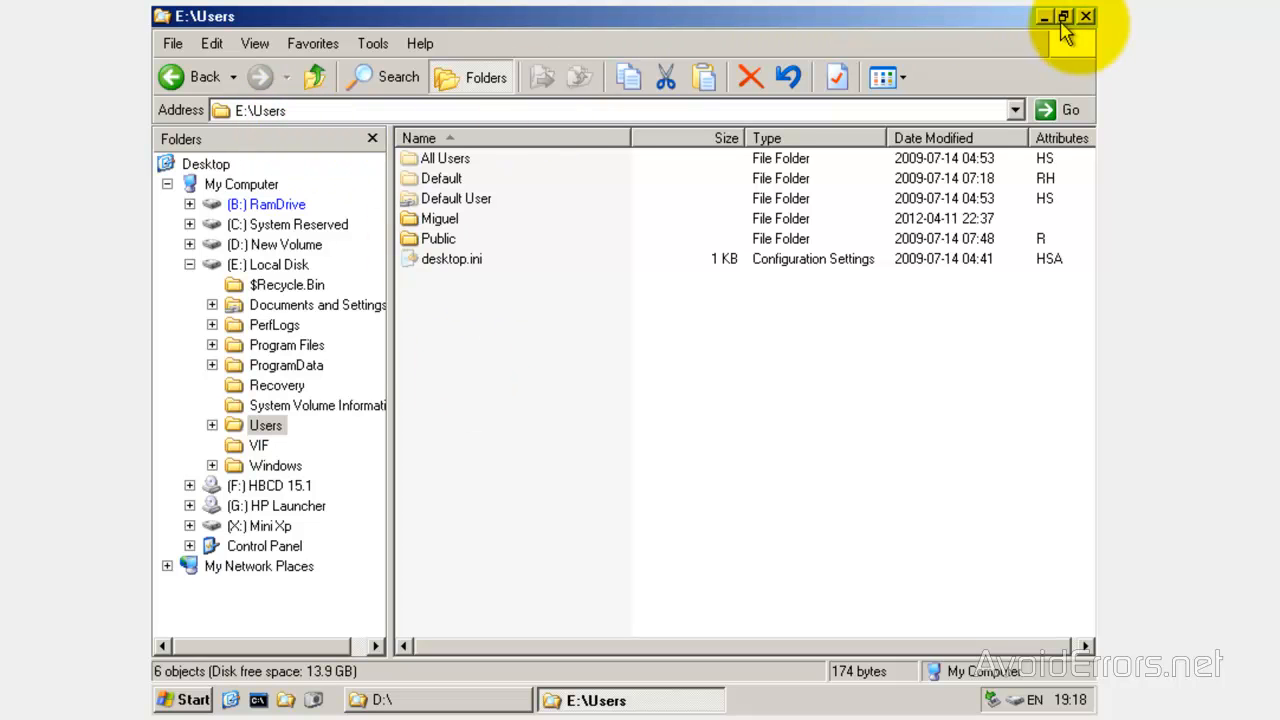
pyautogui.moveTo(1086, 17)
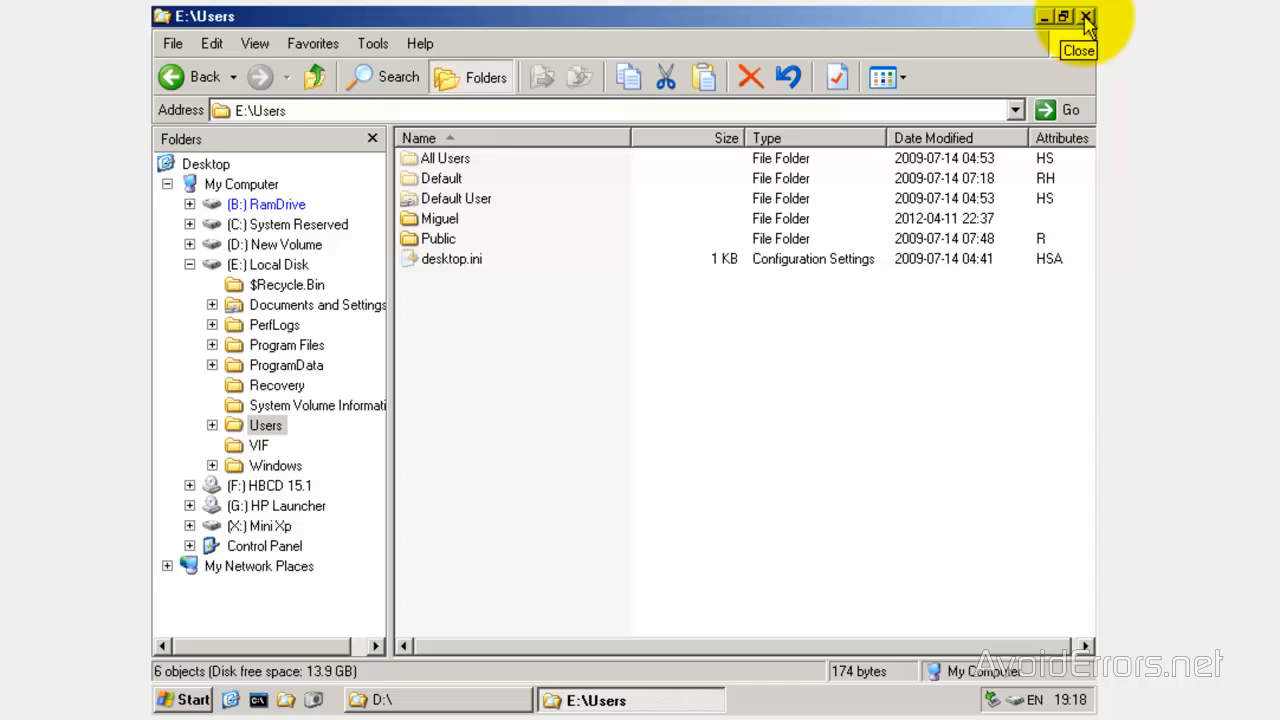
pyautogui.click(1086, 17)
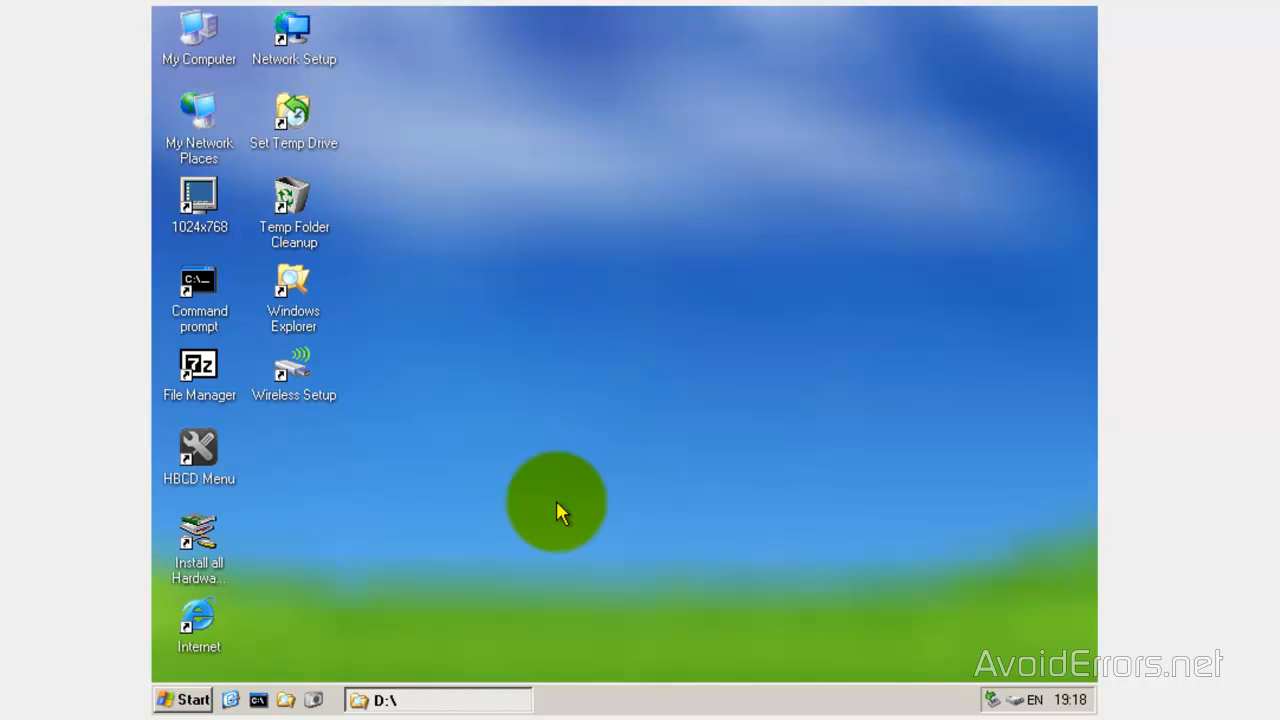
# - Launch the HBCD Menu program launcher from the desktop and show its Programs categories
pyautogui.click(198, 450)
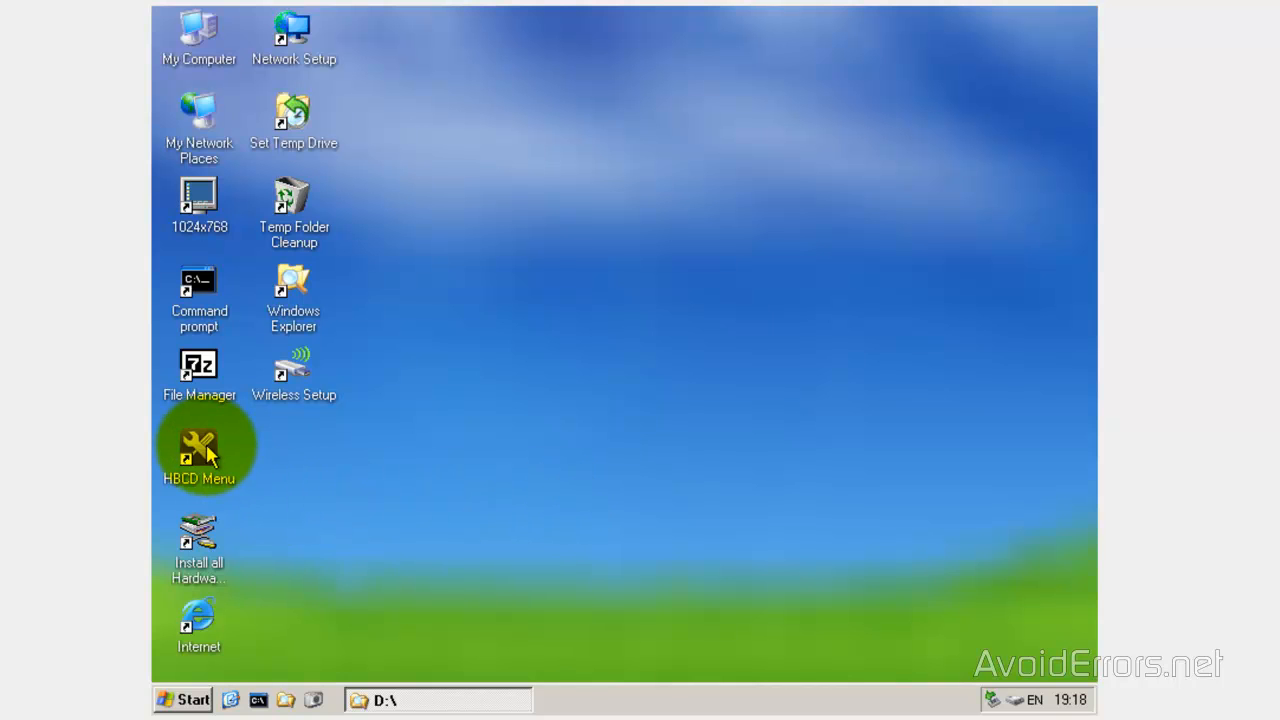
pyautogui.doubleClick(198, 447)
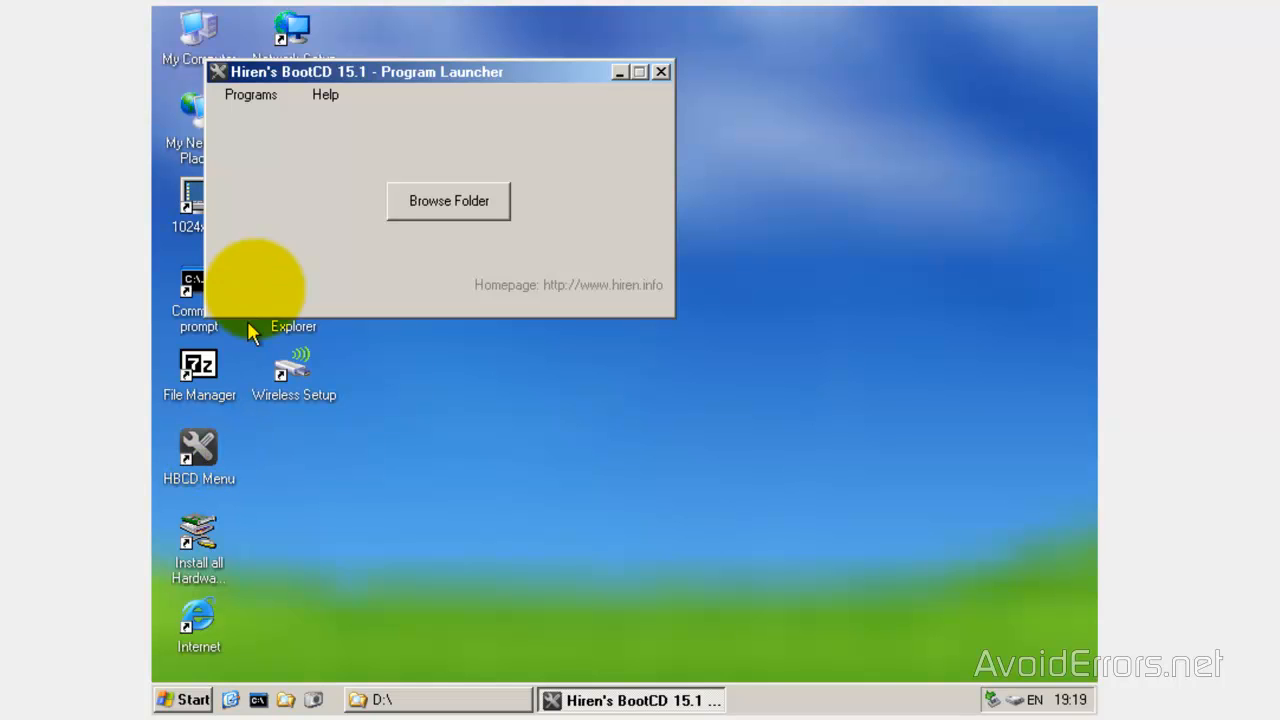
pyautogui.click(250, 94)
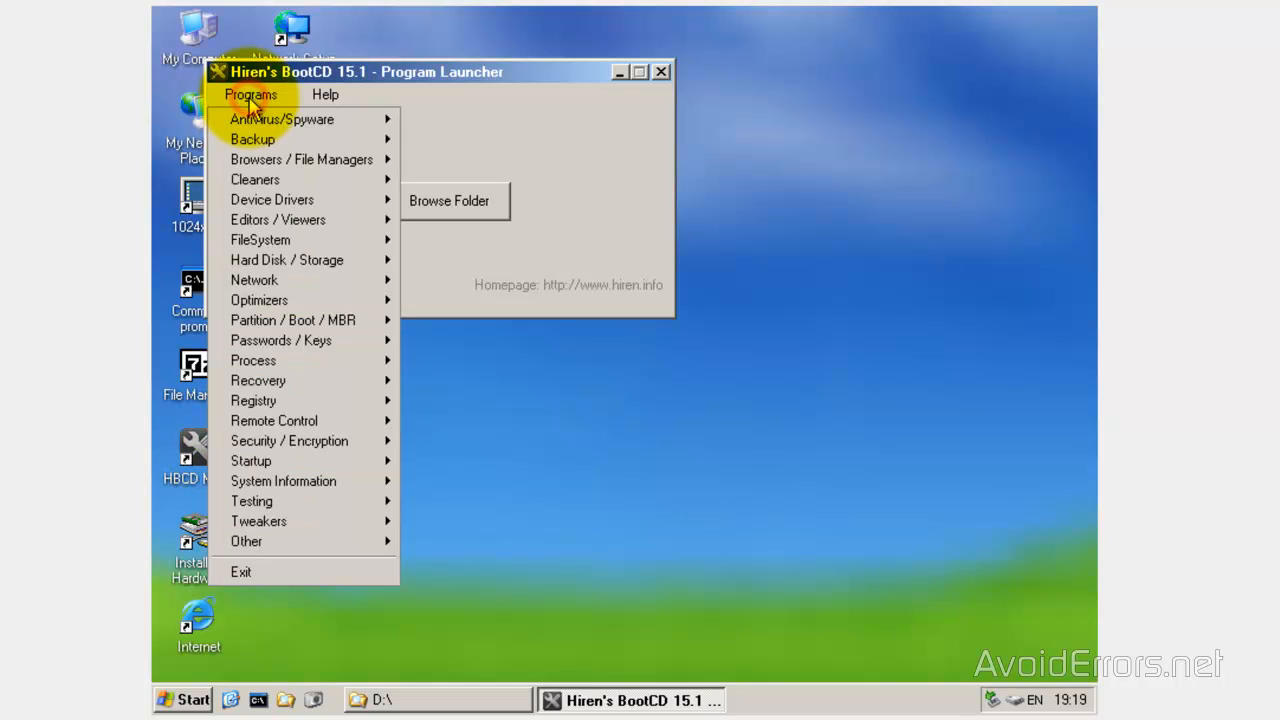
pyautogui.moveTo(252, 139)
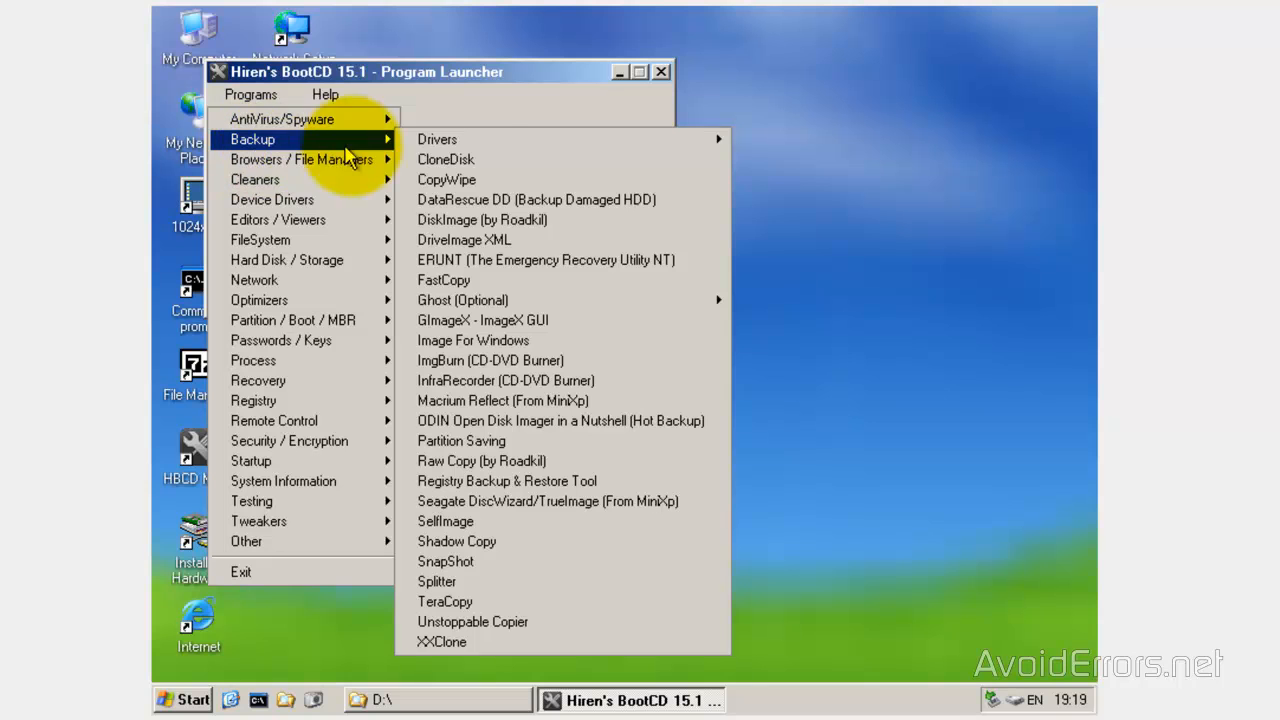
pyautogui.moveTo(437, 139)
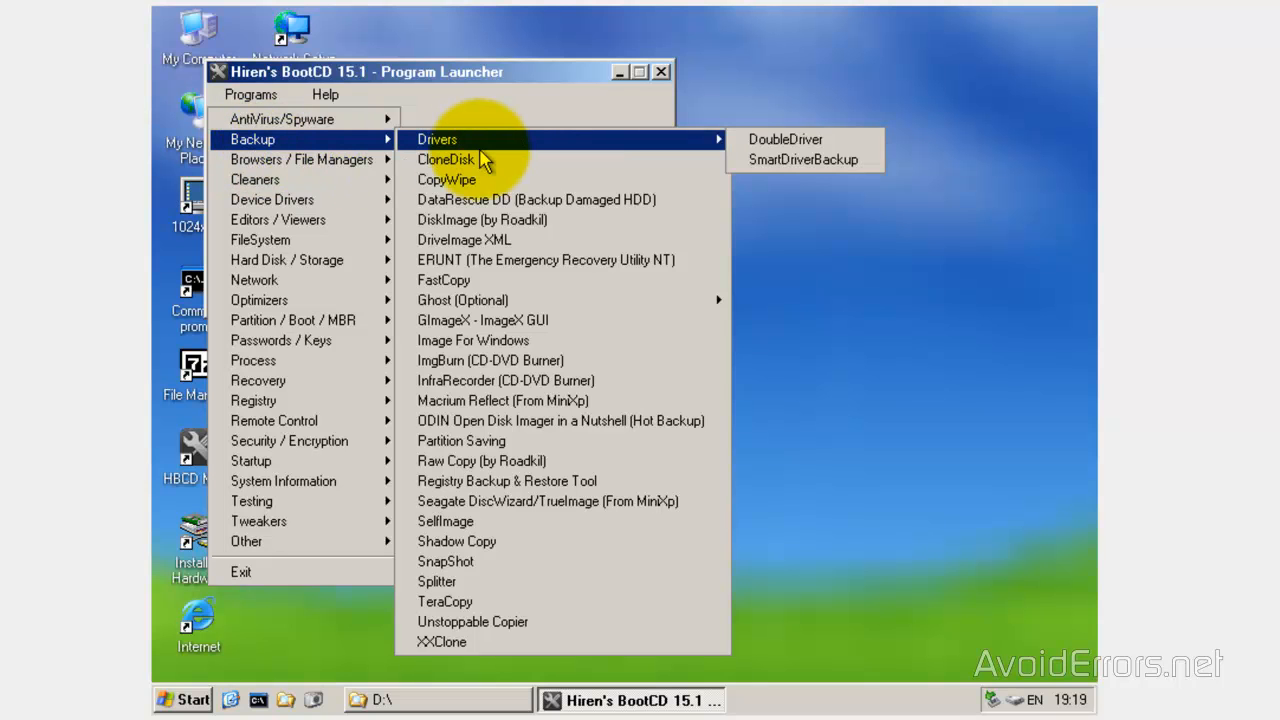
pyautogui.moveTo(445, 159)
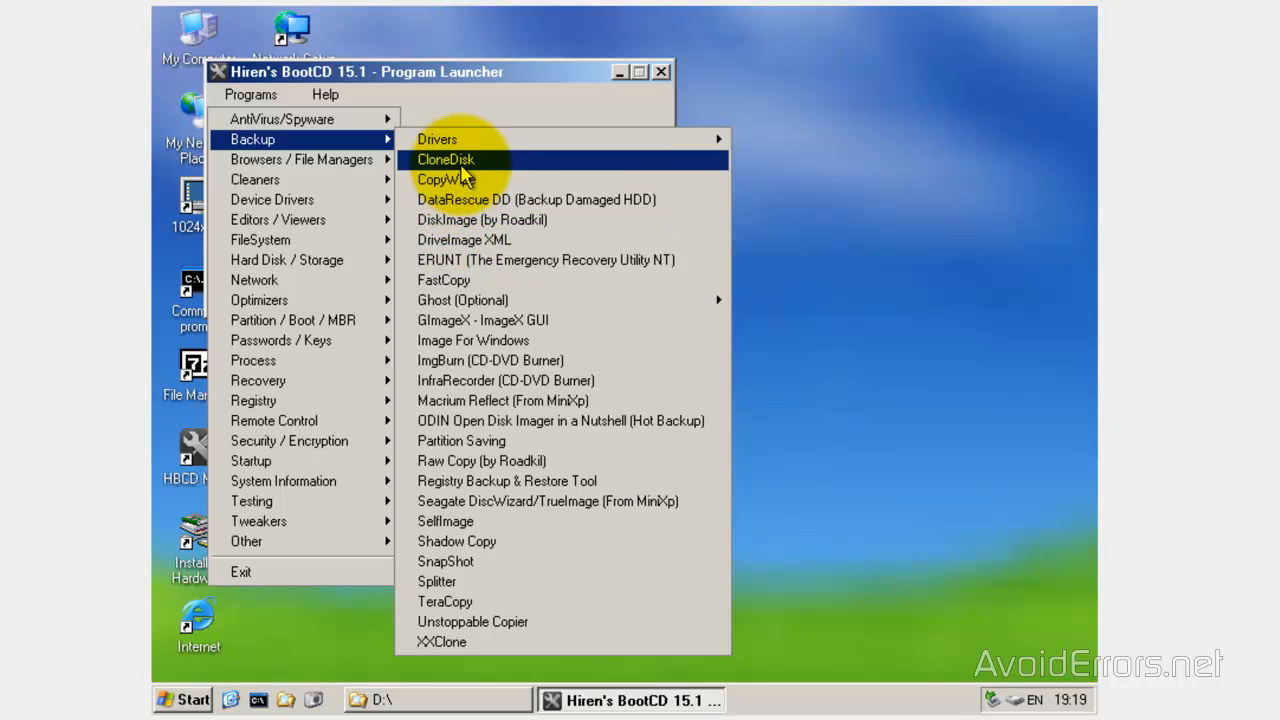
pyautogui.moveTo(447, 179)
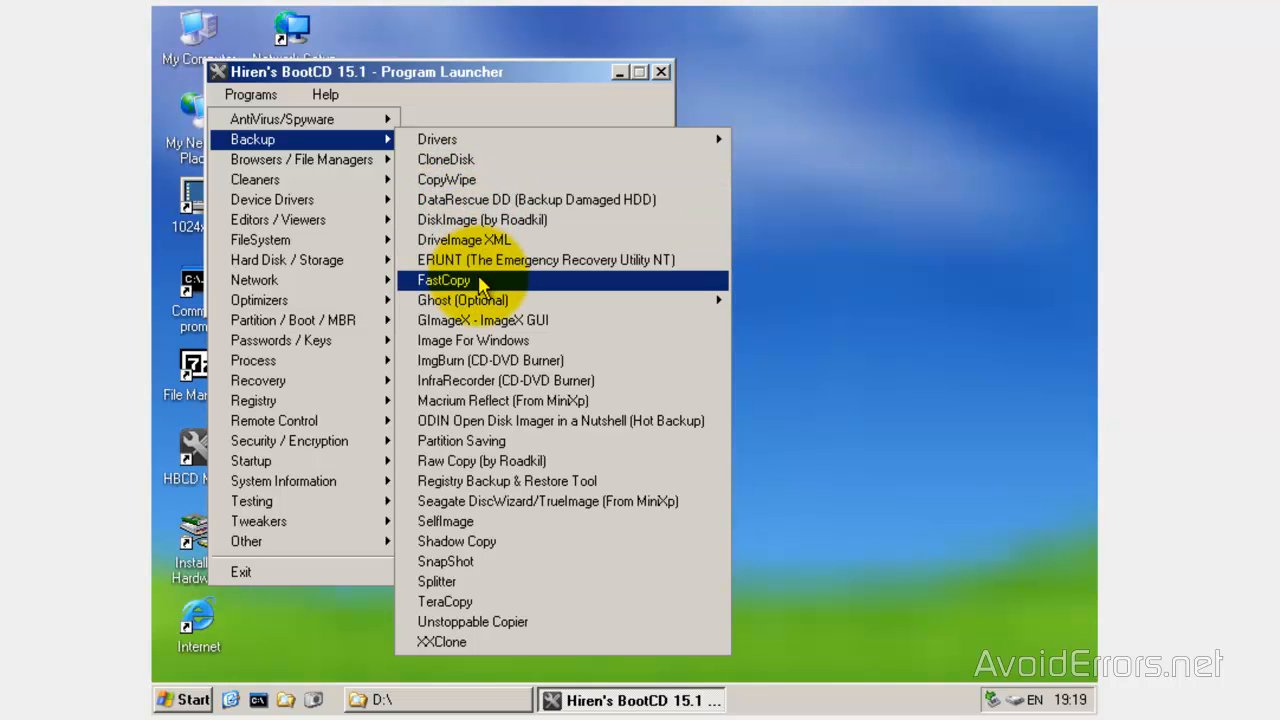
pyautogui.moveTo(505, 290)
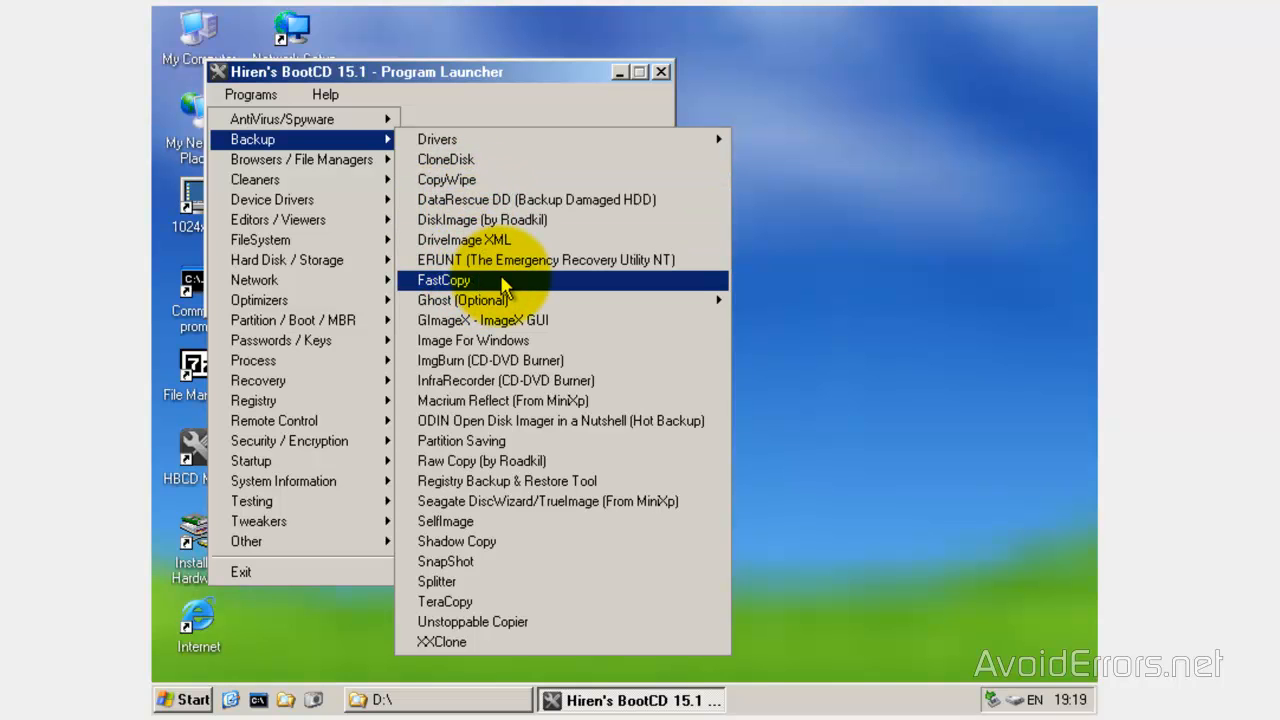
# - Start FastCopy from the Backup list and set the whole (E:) Local Disk as the source
pyautogui.click(444, 280)
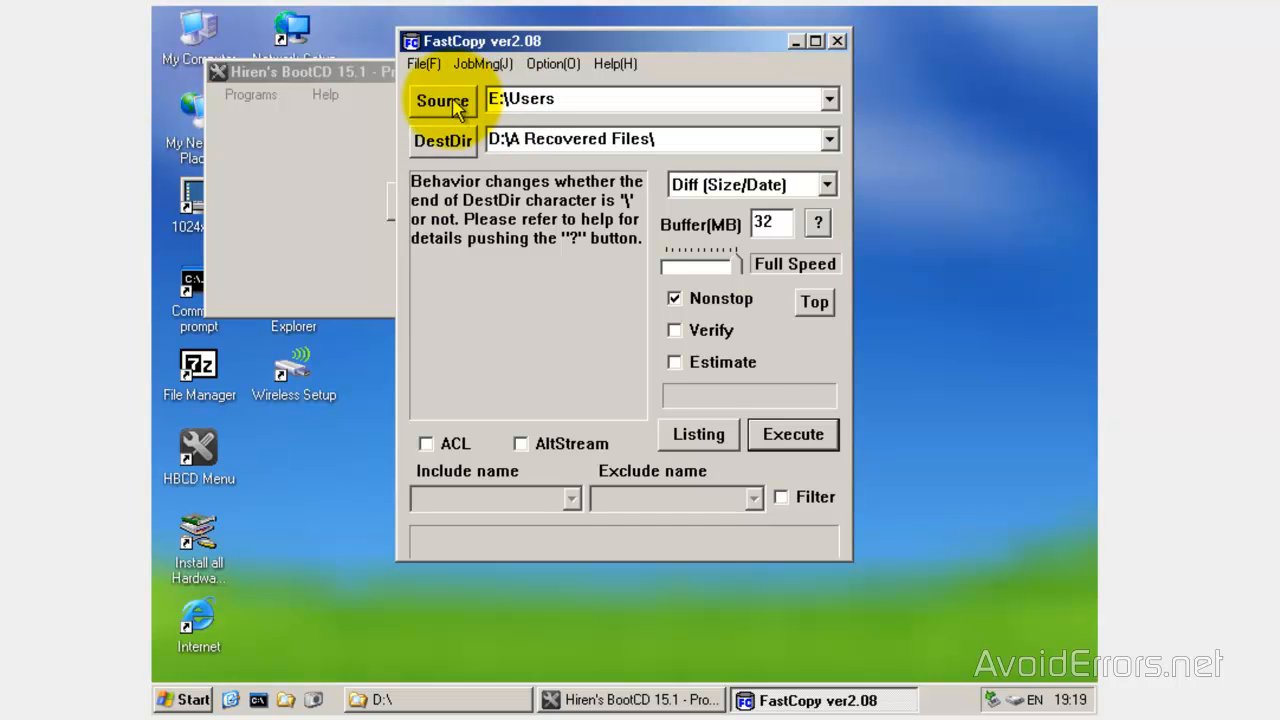
pyautogui.click(441, 100)
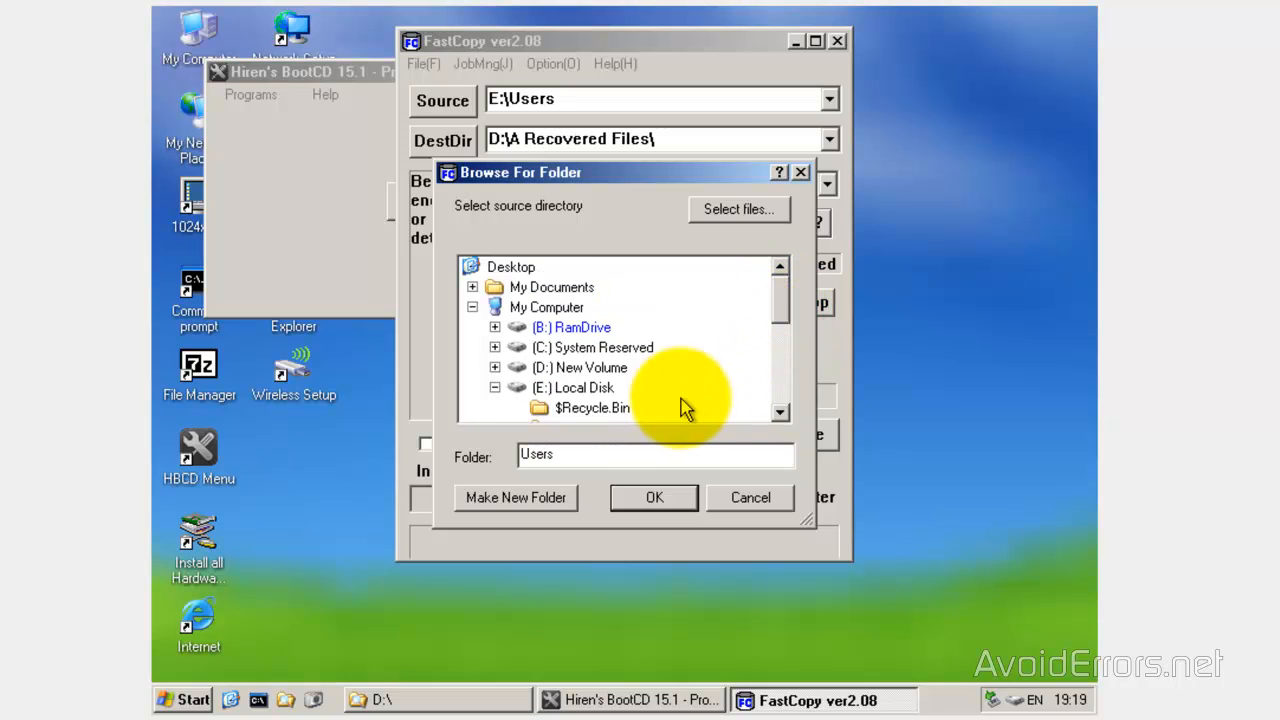
pyautogui.click(573, 387)
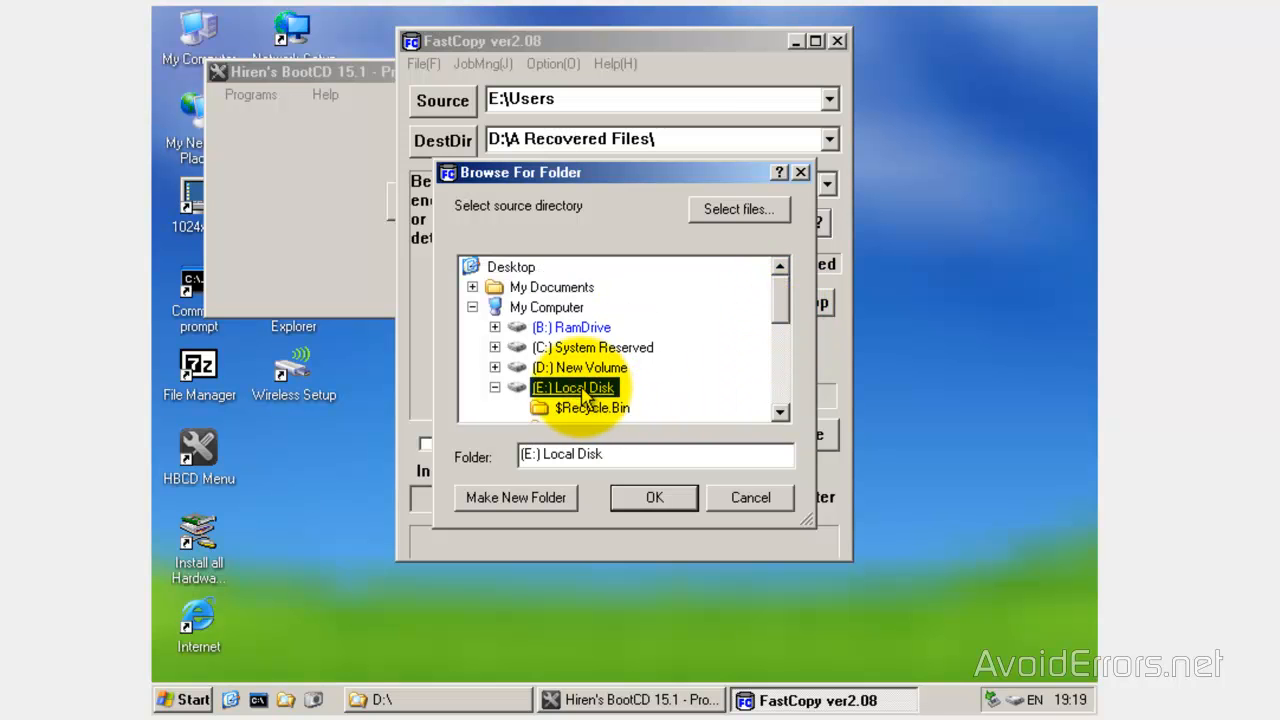
pyautogui.click(654, 497)
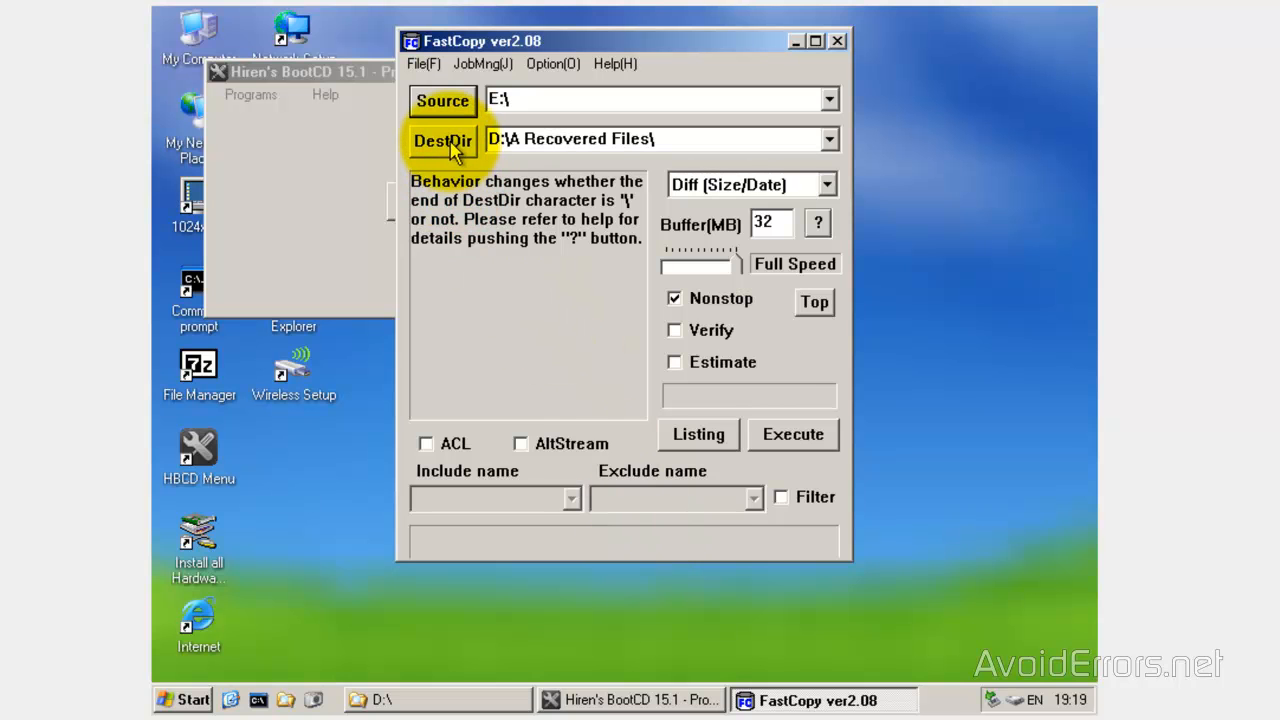
# - Set the DestDir to the root of (D:) New Volume, keeping E:\ as the source
pyautogui.click(442, 140)
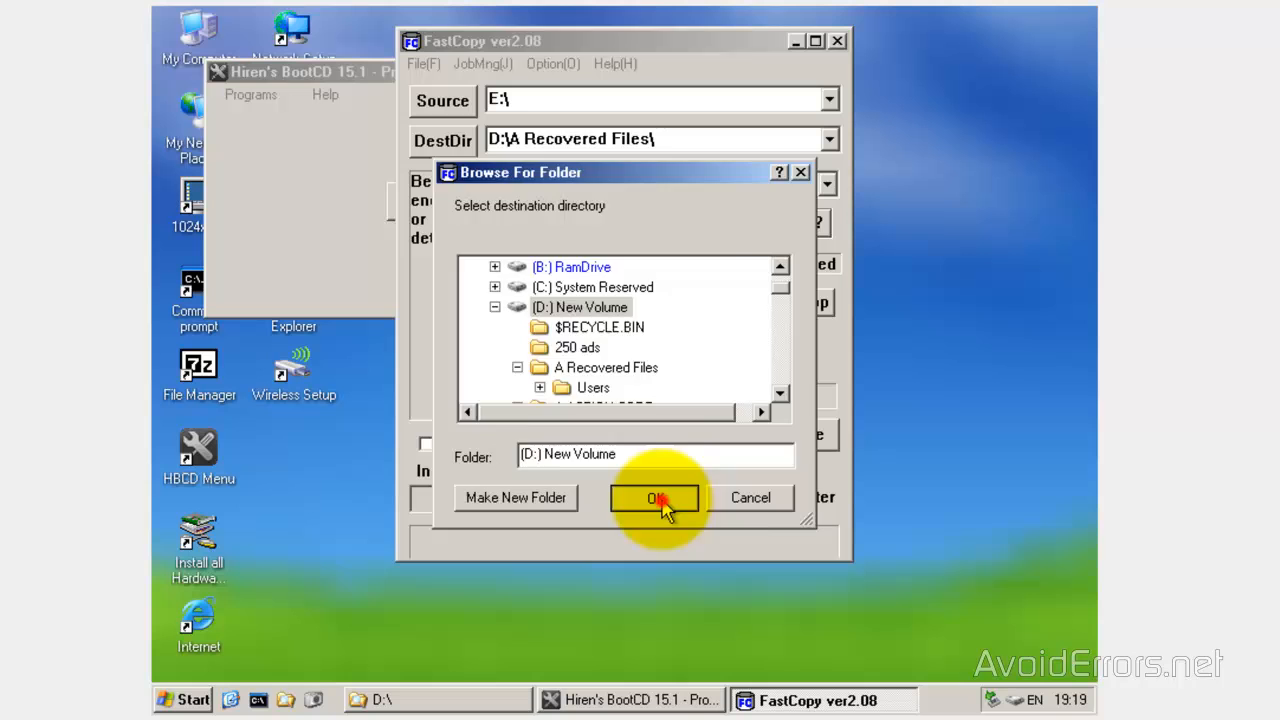
pyautogui.click(654, 497)
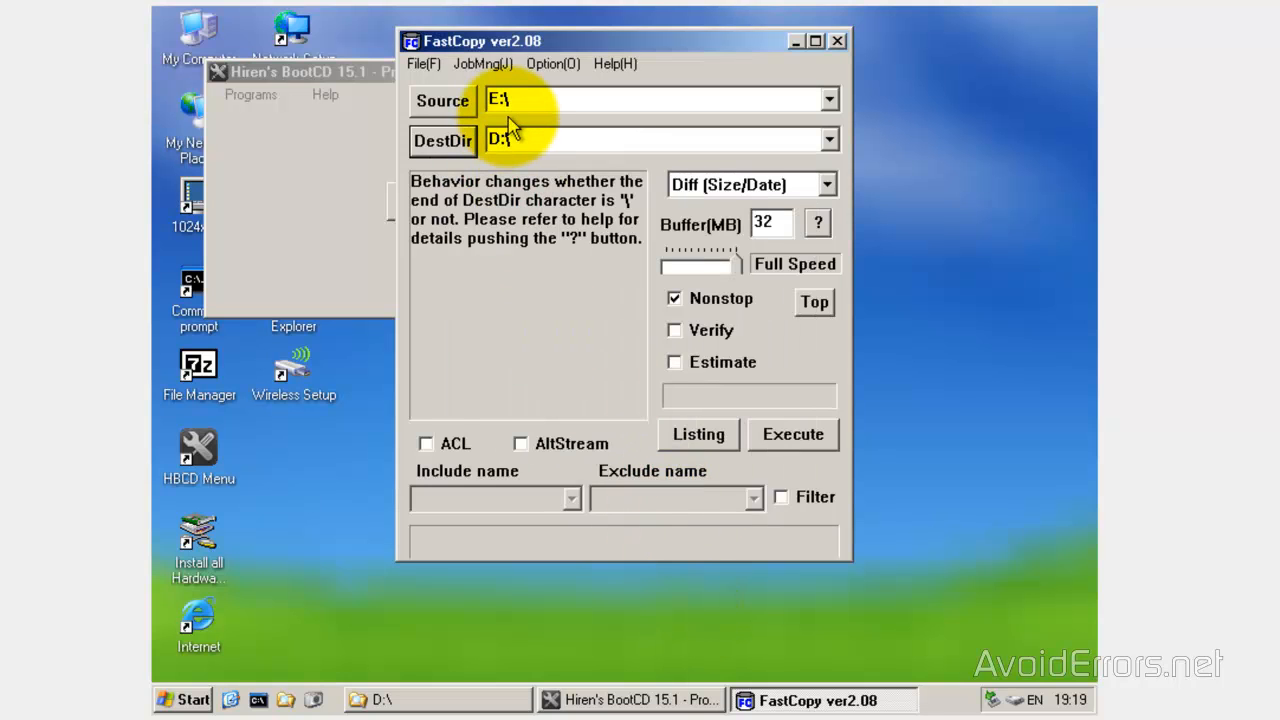
pyautogui.moveTo(505, 168)
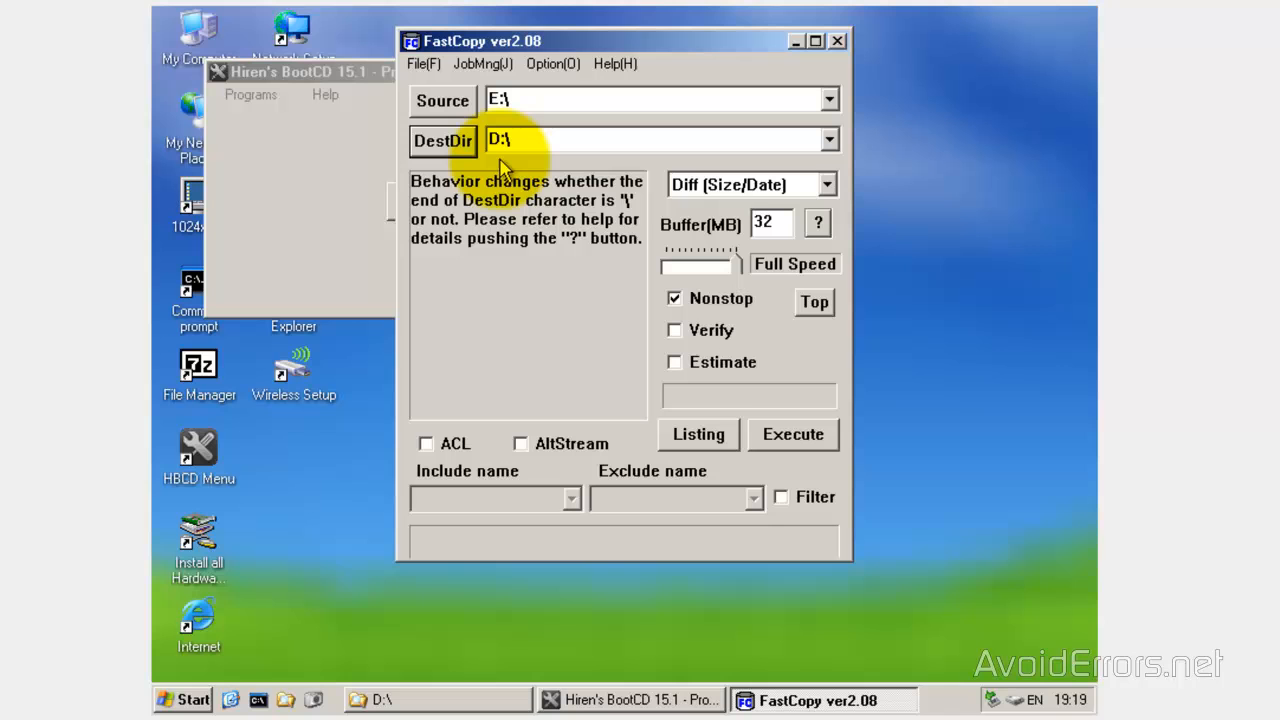
pyautogui.moveTo(708, 527)
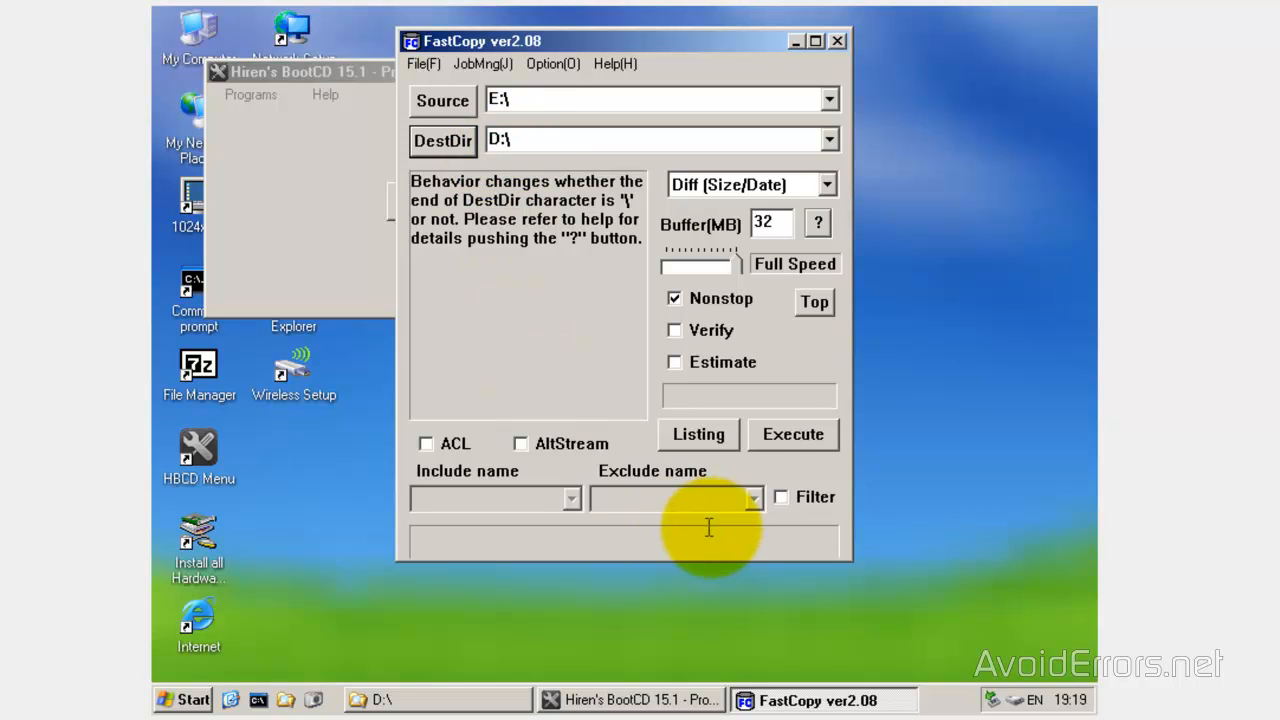